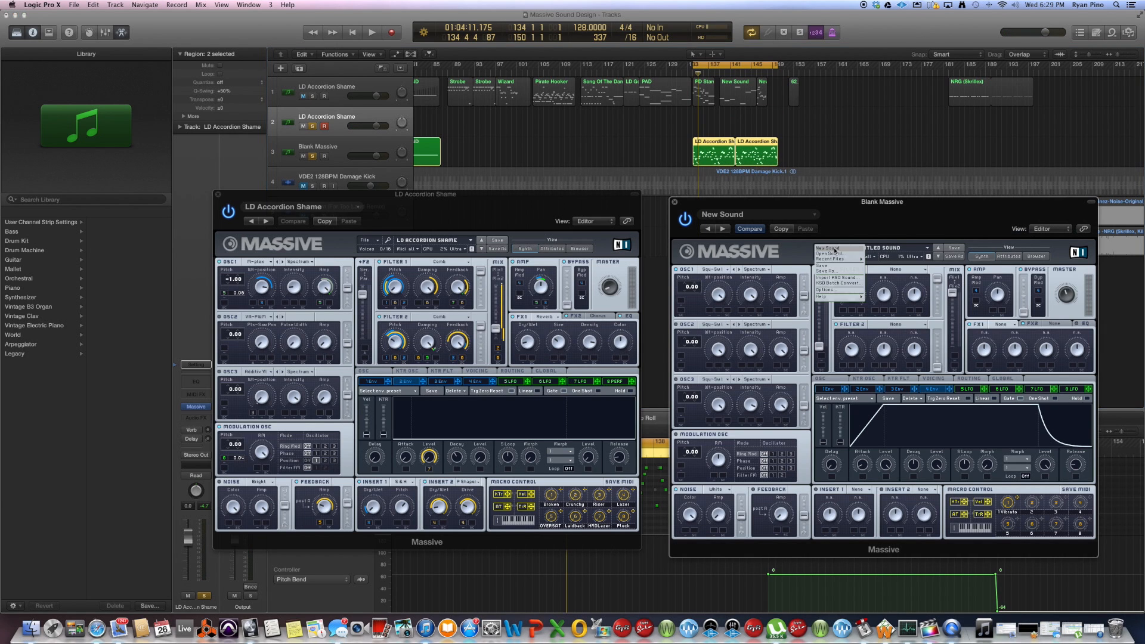
Choose a new wavetable for OSC1 and audition it with a quick playback
left_click(374, 32)
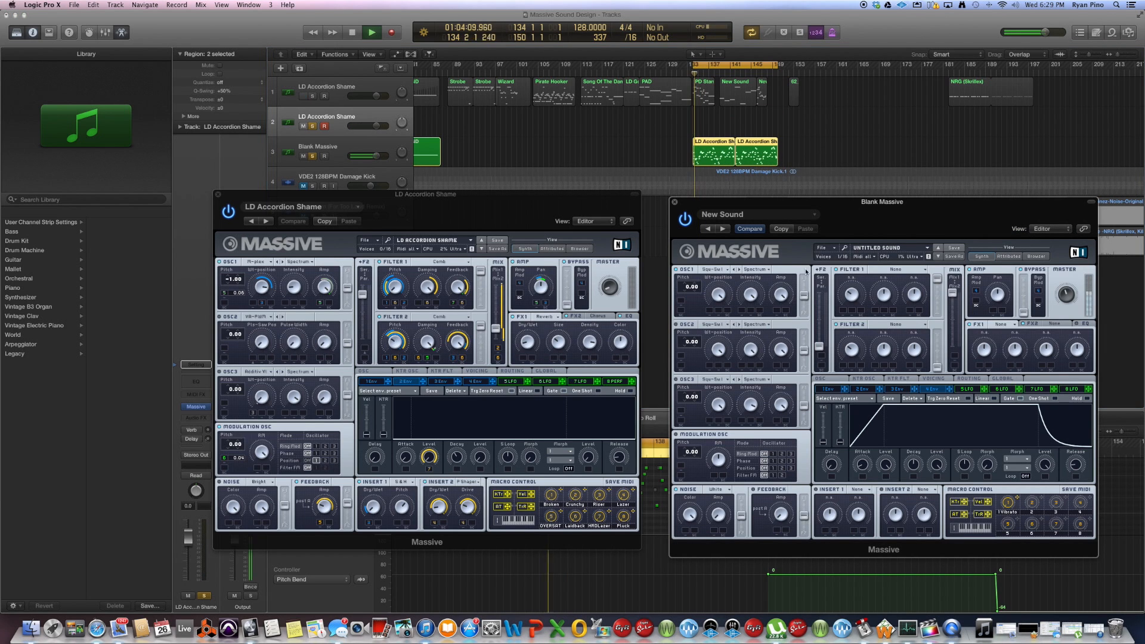
left_click(717, 268)
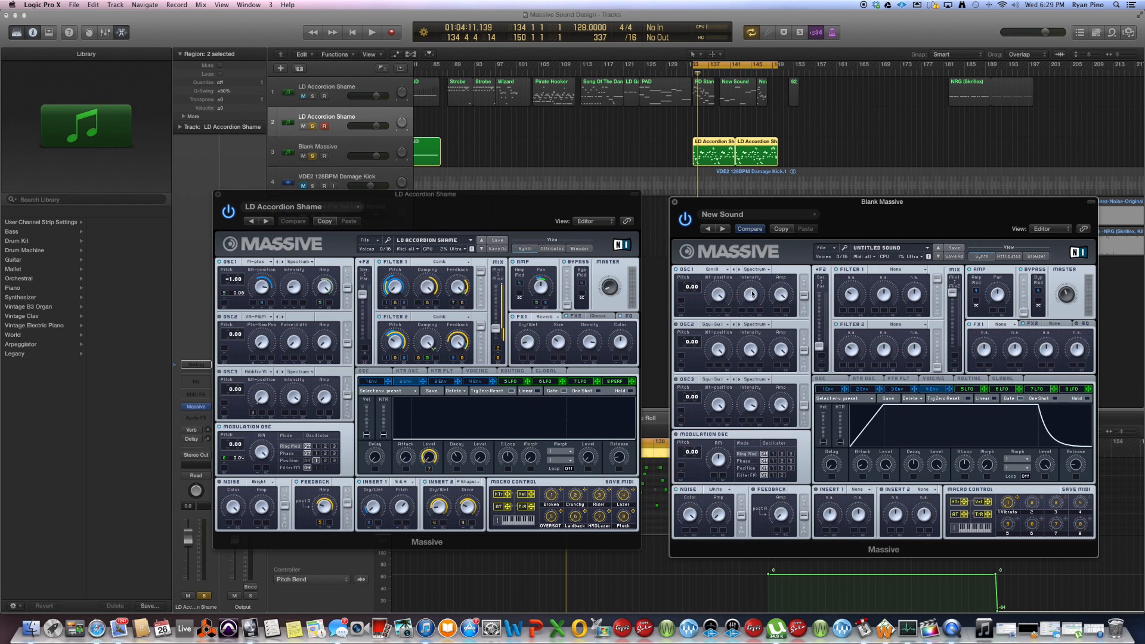
left_click(373, 32)
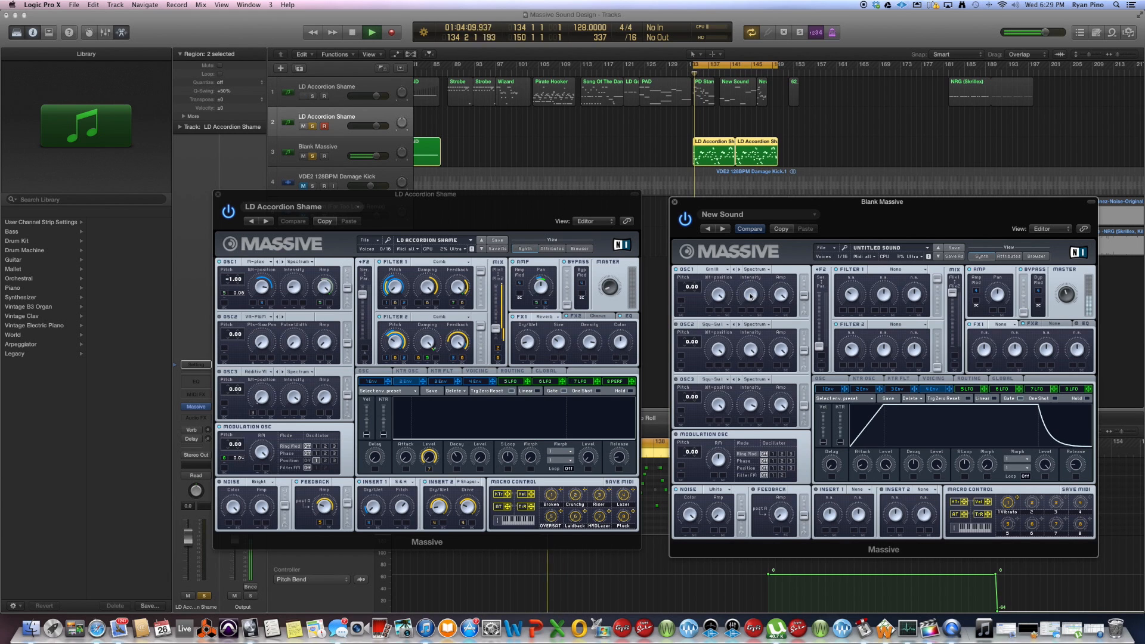
left_click(371, 32)
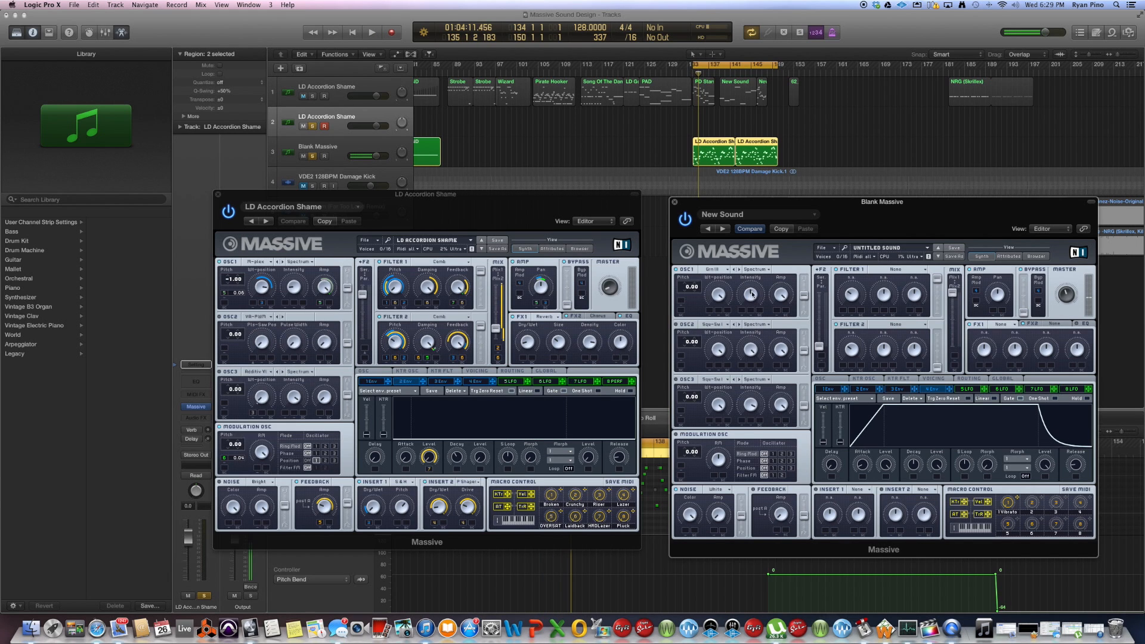
Set Filter 1 type to Comb and play the region to hear it
left_click(373, 32)
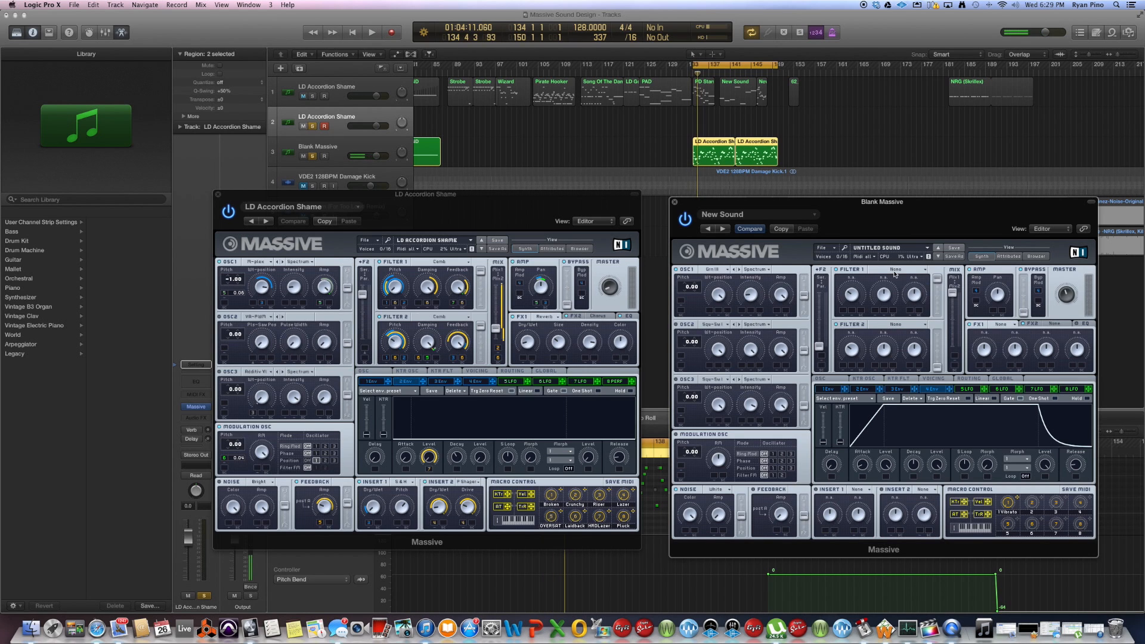
left_click(895, 269)
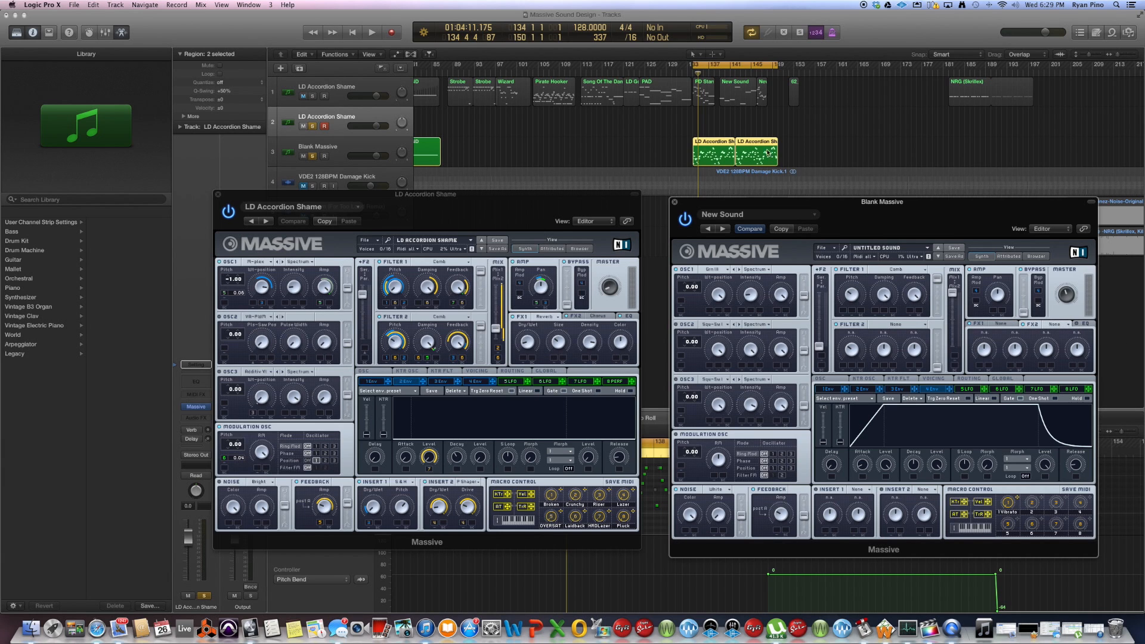
left_click(373, 32)
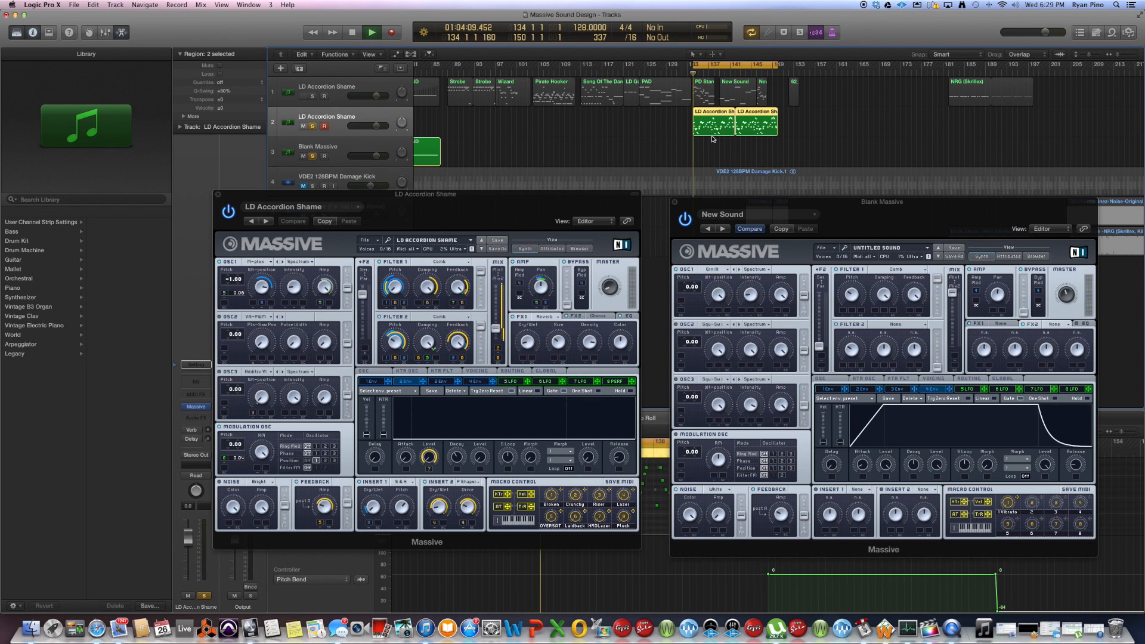
Select the Riser BEND region and reshape the 2Env curve to peak early with a gradual decay
left_click(370, 32)
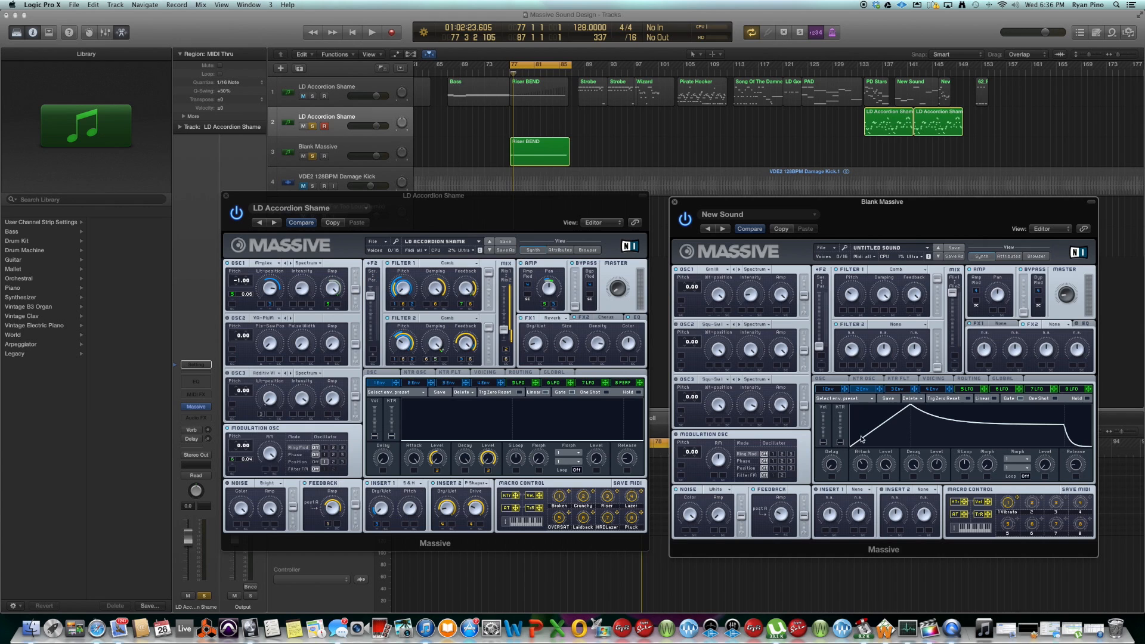
mouse_move(854, 419)
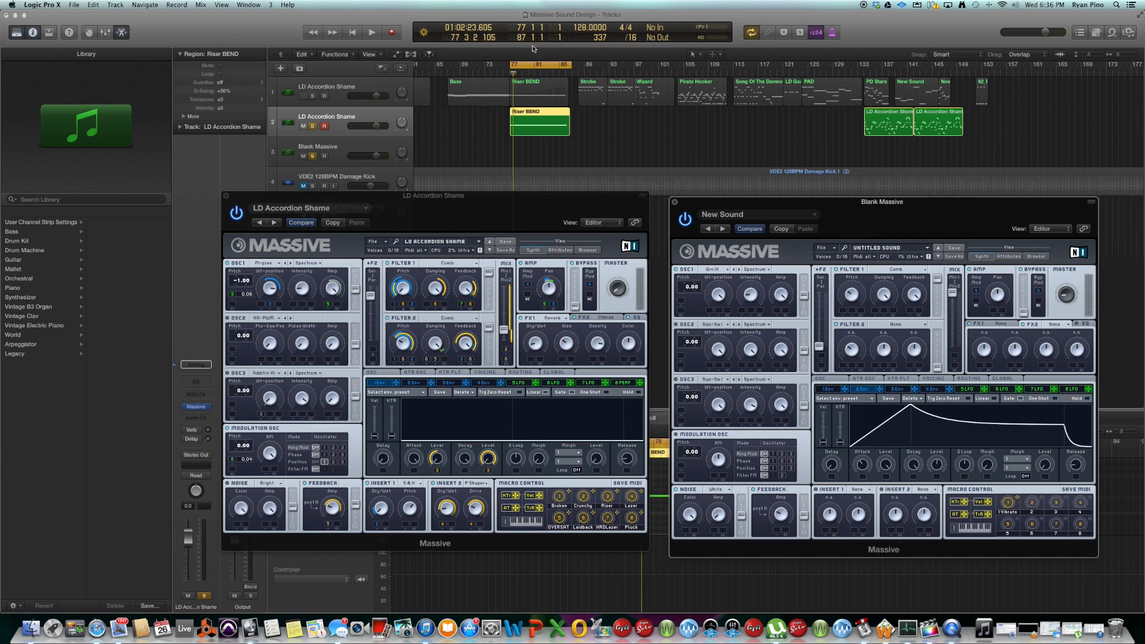
left_click(373, 32)
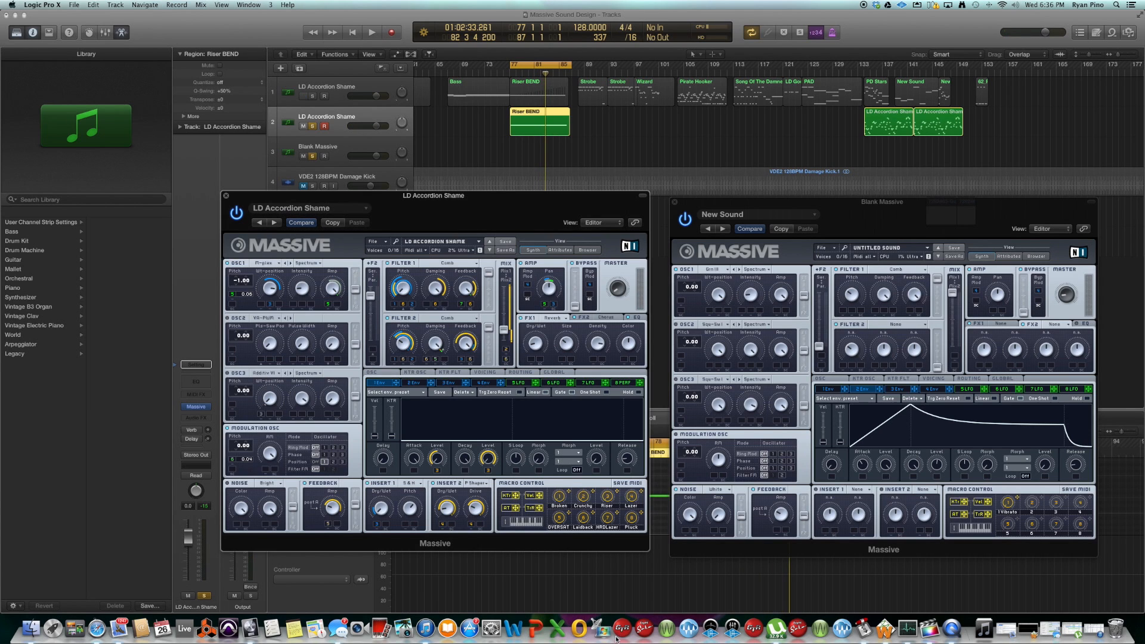
mouse_move(562, 231)
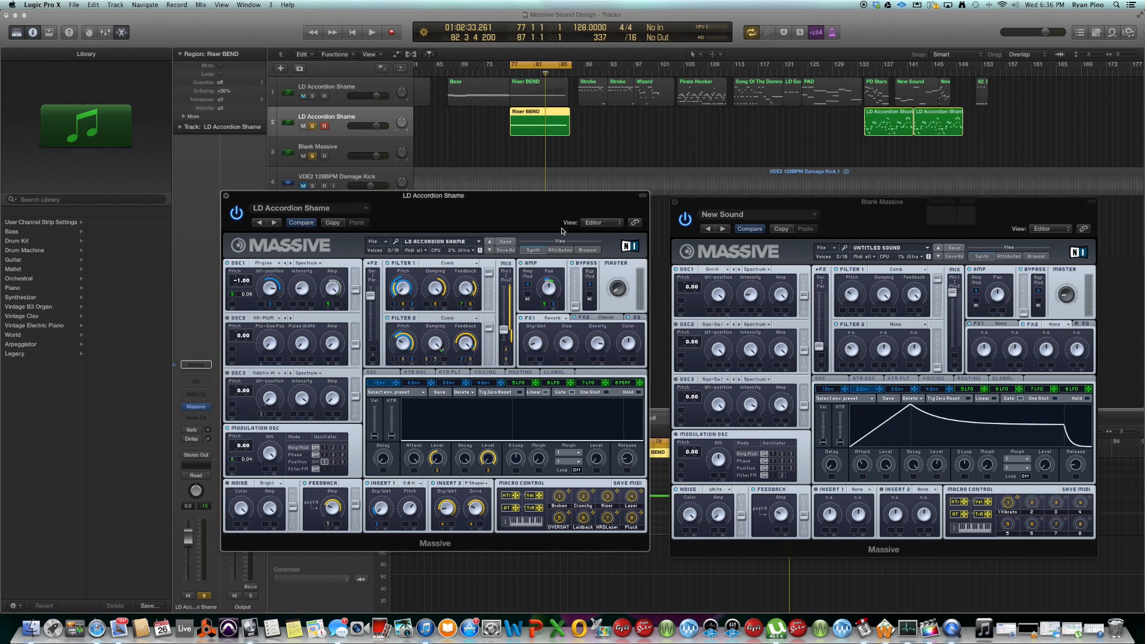
Set OSC1 pitch to 24.00 while tweaking Filter 1 cutoff and envelope attack
left_click(377, 33)
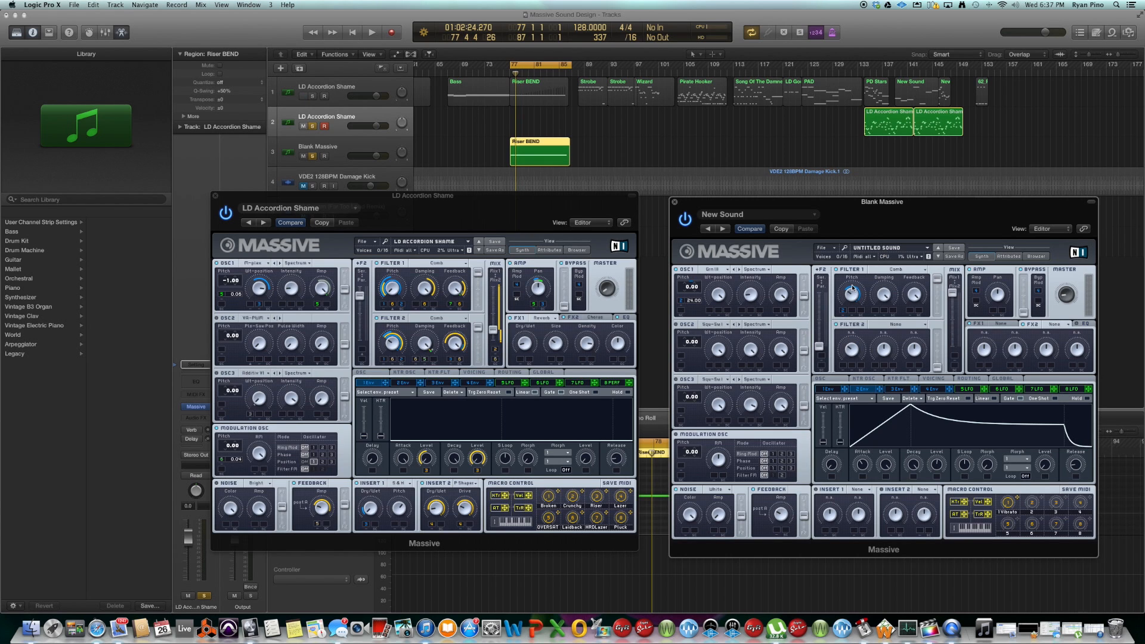
mouse_move(845, 301)
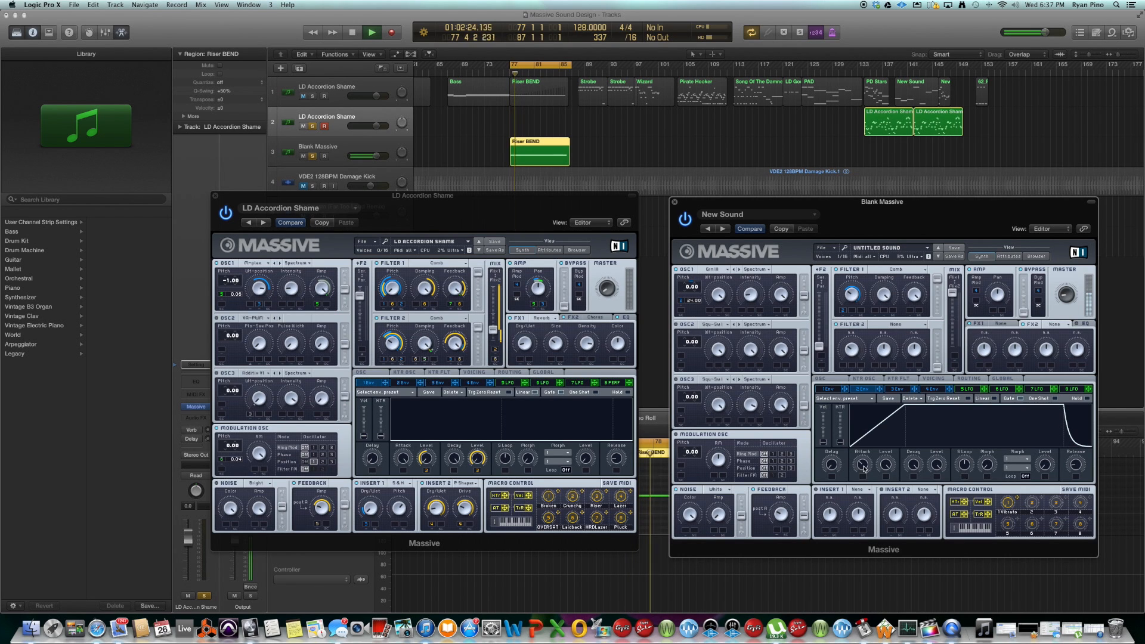
Raise envelope Attack and Level for a long linear rise with short release, then audition the riser
left_click(371, 32)
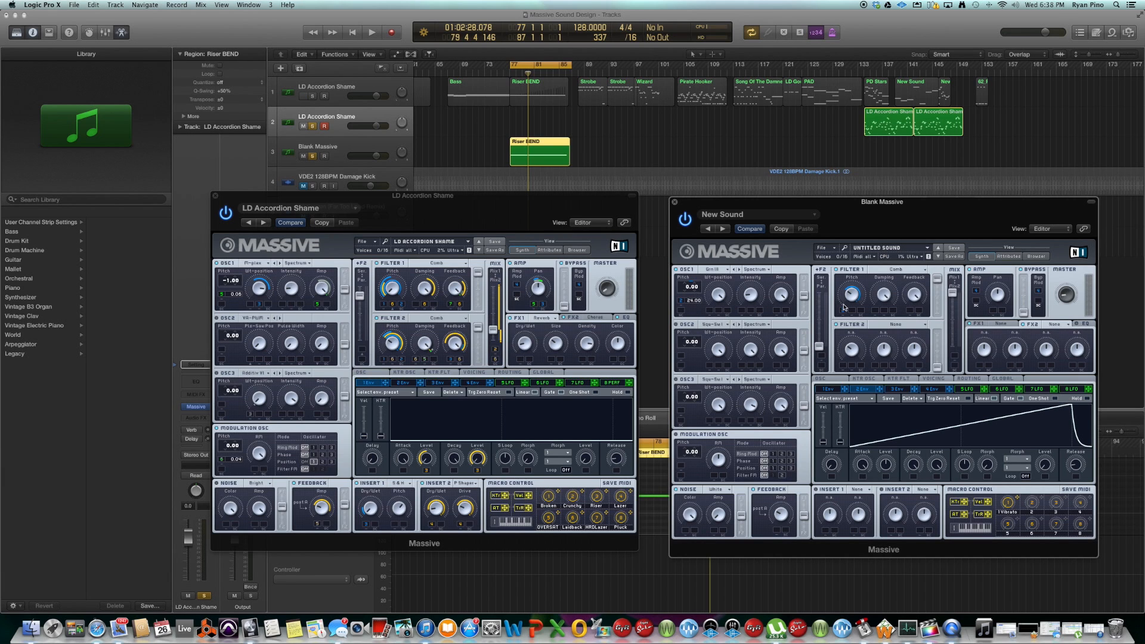
mouse_move(860, 289)
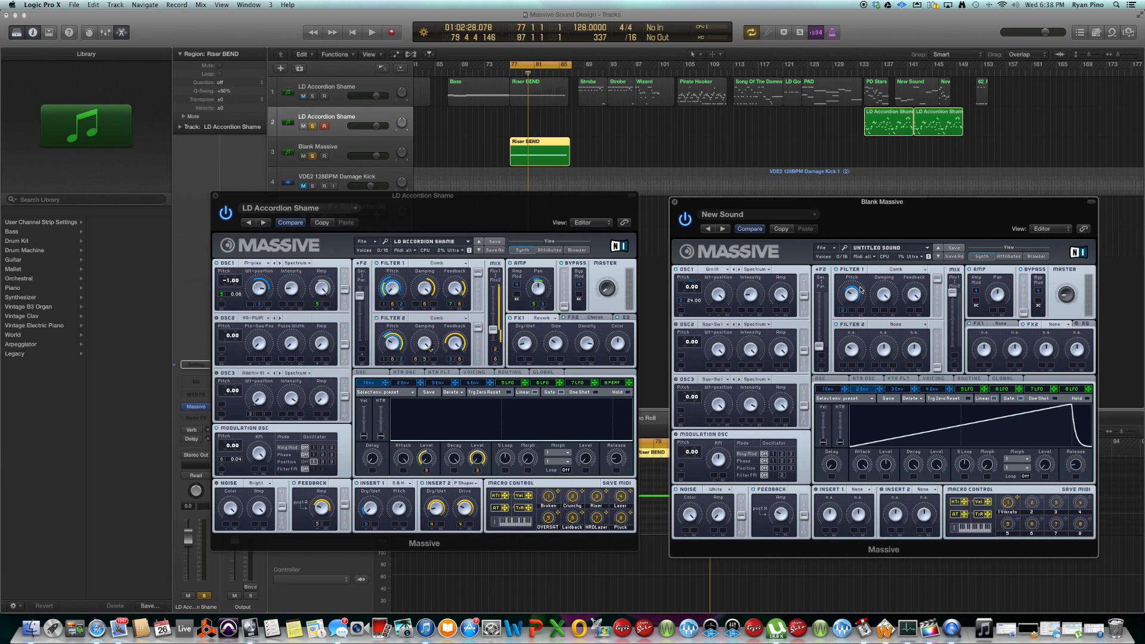
mouse_move(904, 450)
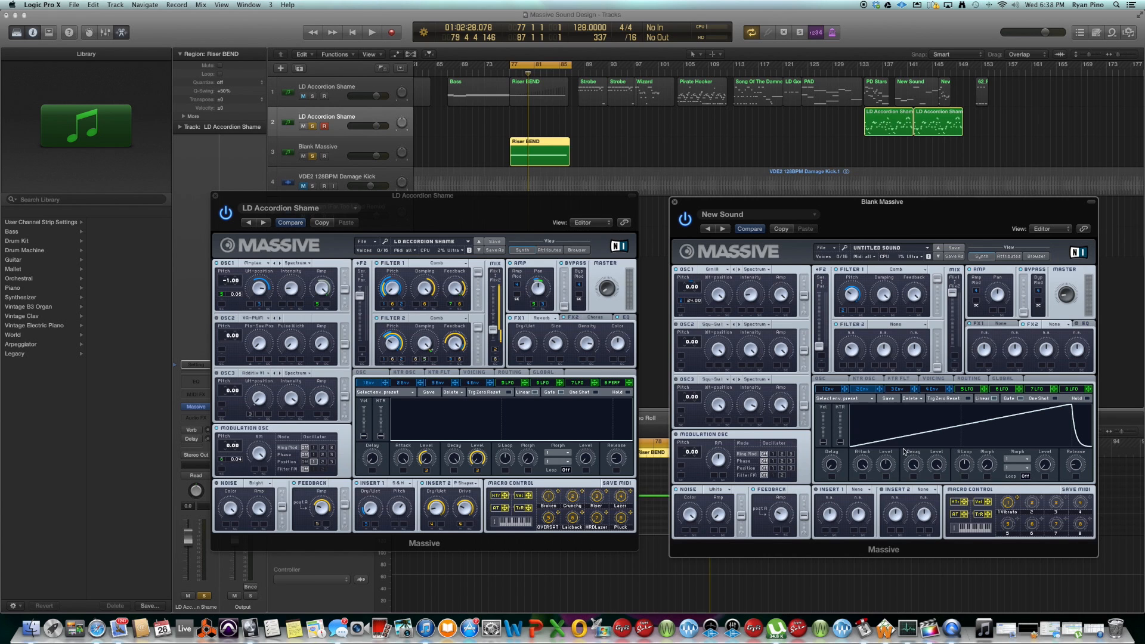
left_click(373, 32)
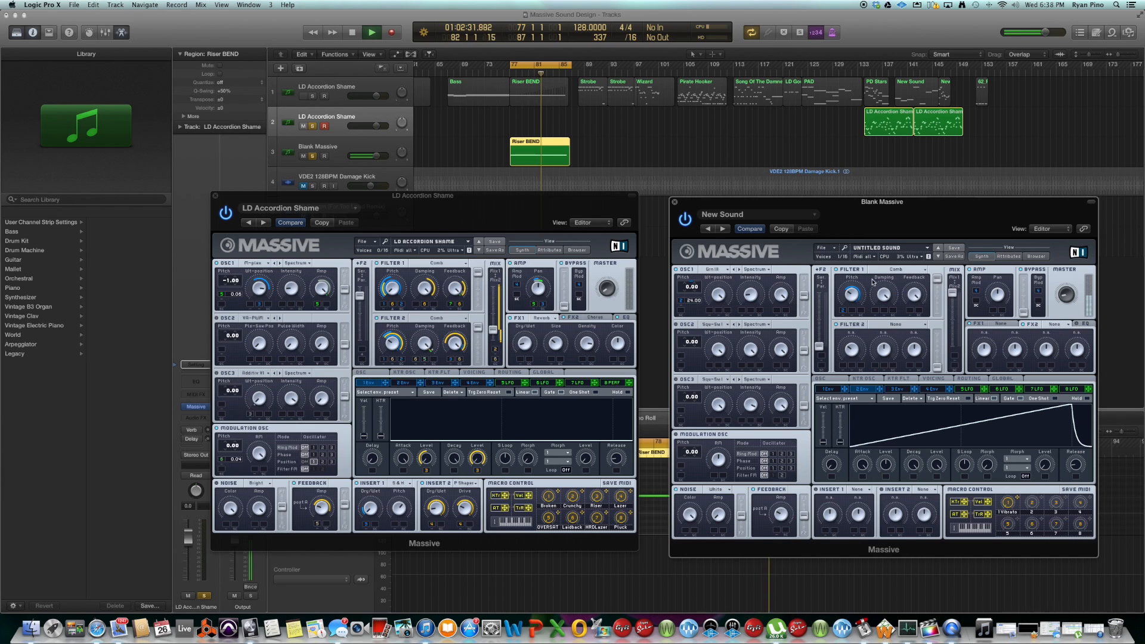
left_click(350, 33)
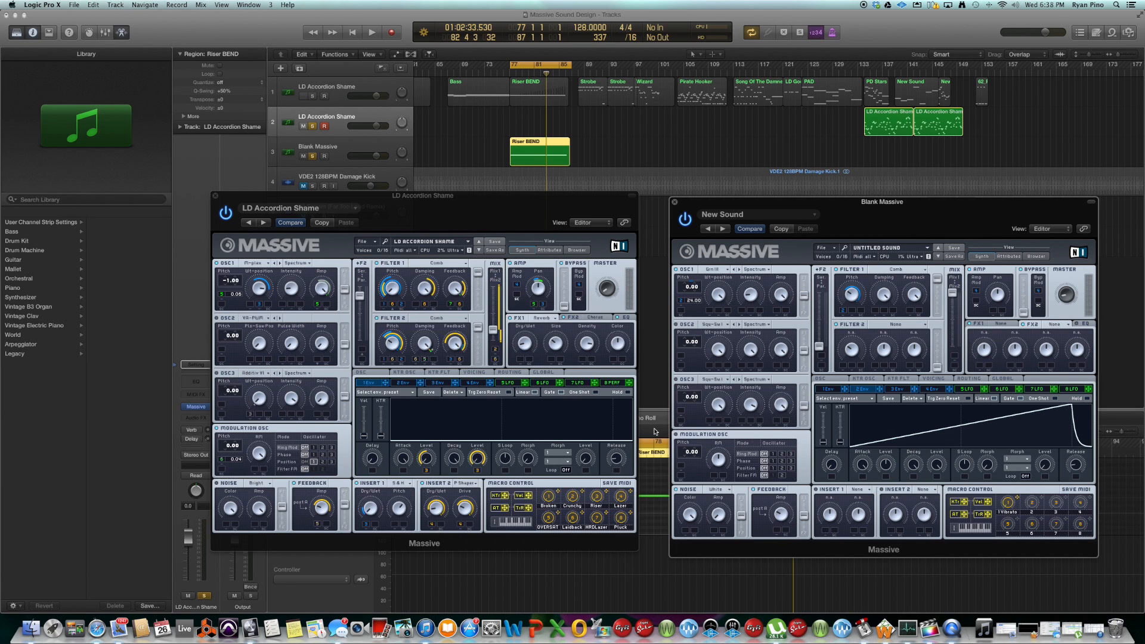
mouse_move(366, 307)
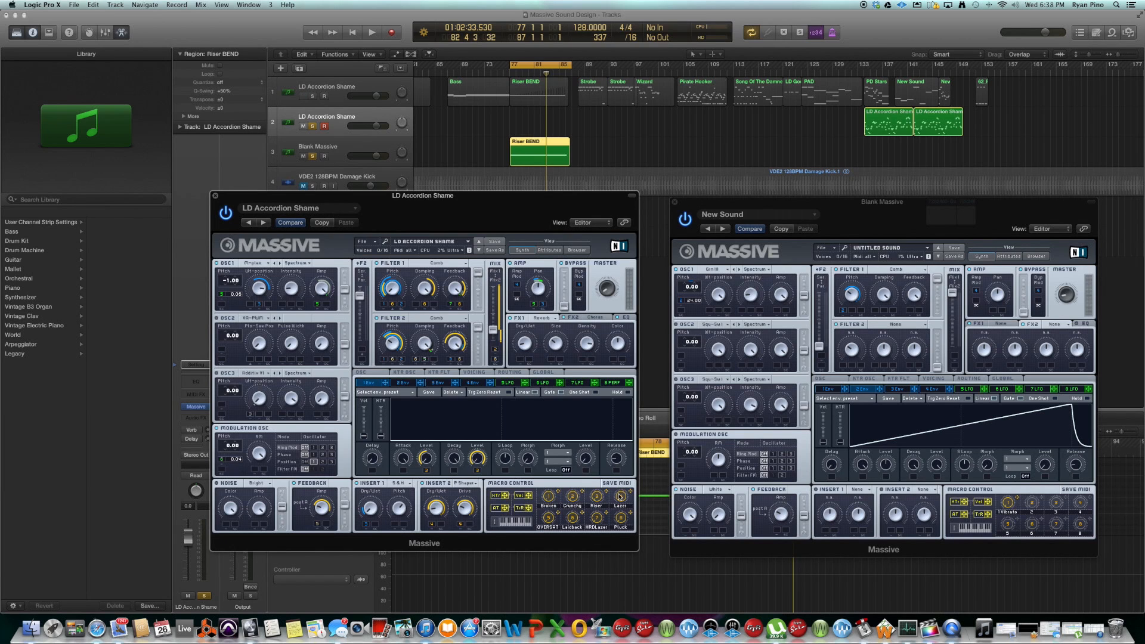
Show LD Accordion Shame's Voicing page and lower Unison Spread Pitch to 1.00
left_click(475, 372)
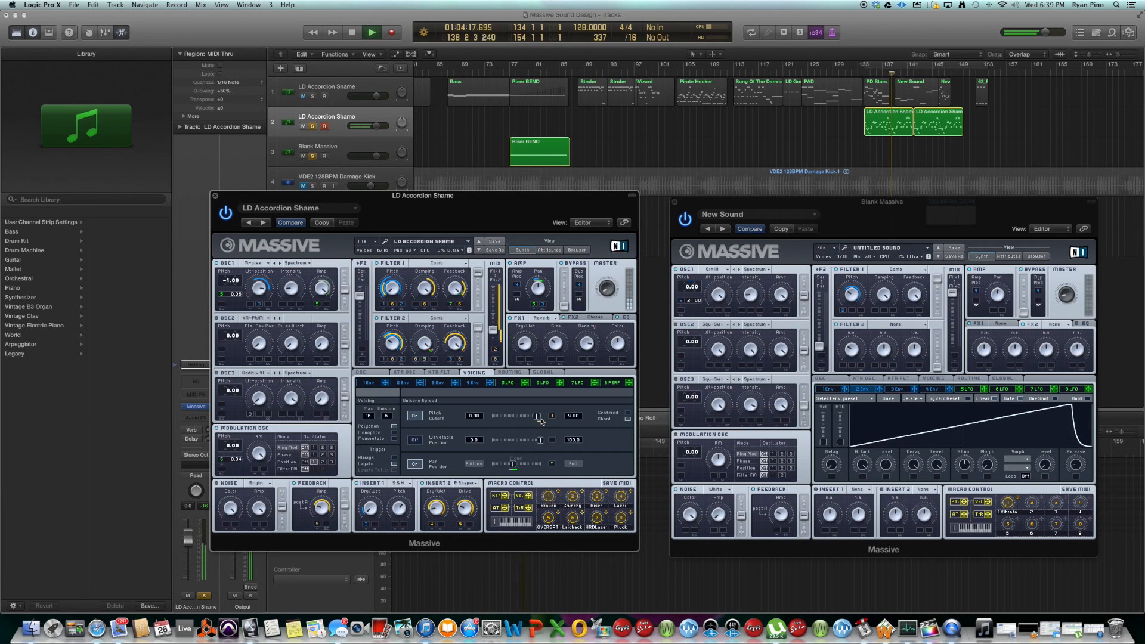
left_click(371, 31)
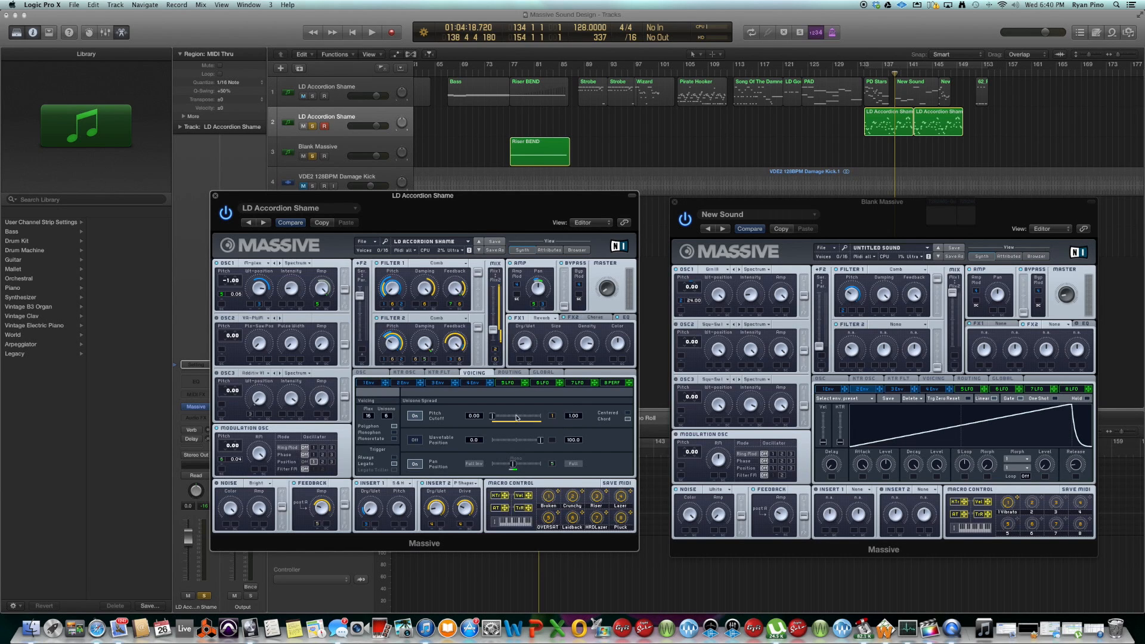
Raise Unison Spread Pitch back to 4.00 and audition the accordion regions
left_click(373, 31)
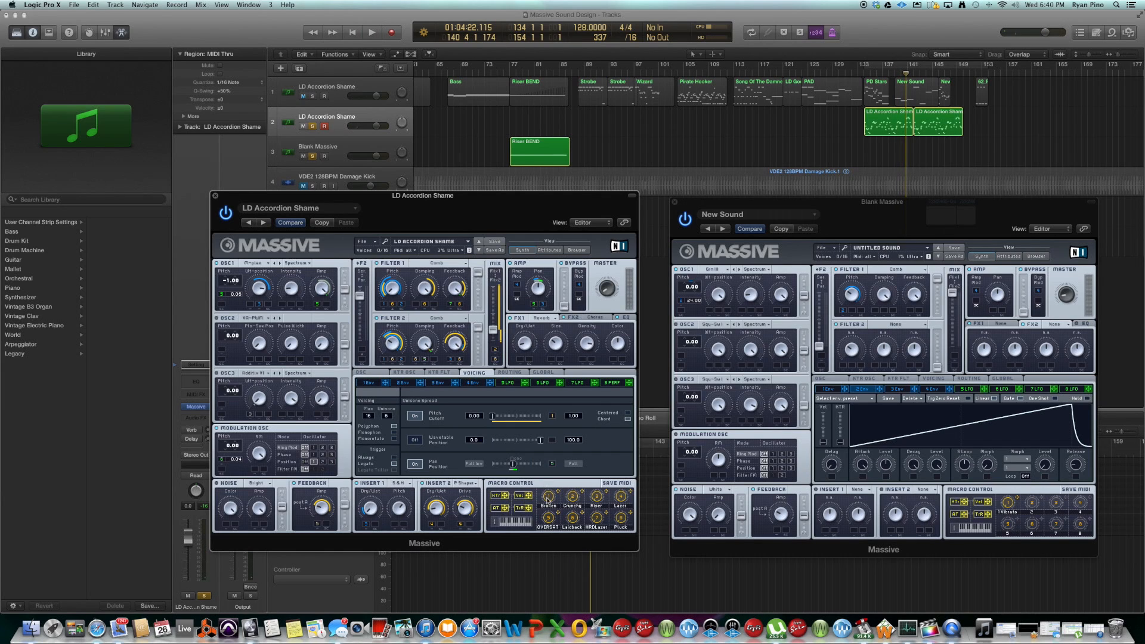
left_click(373, 31)
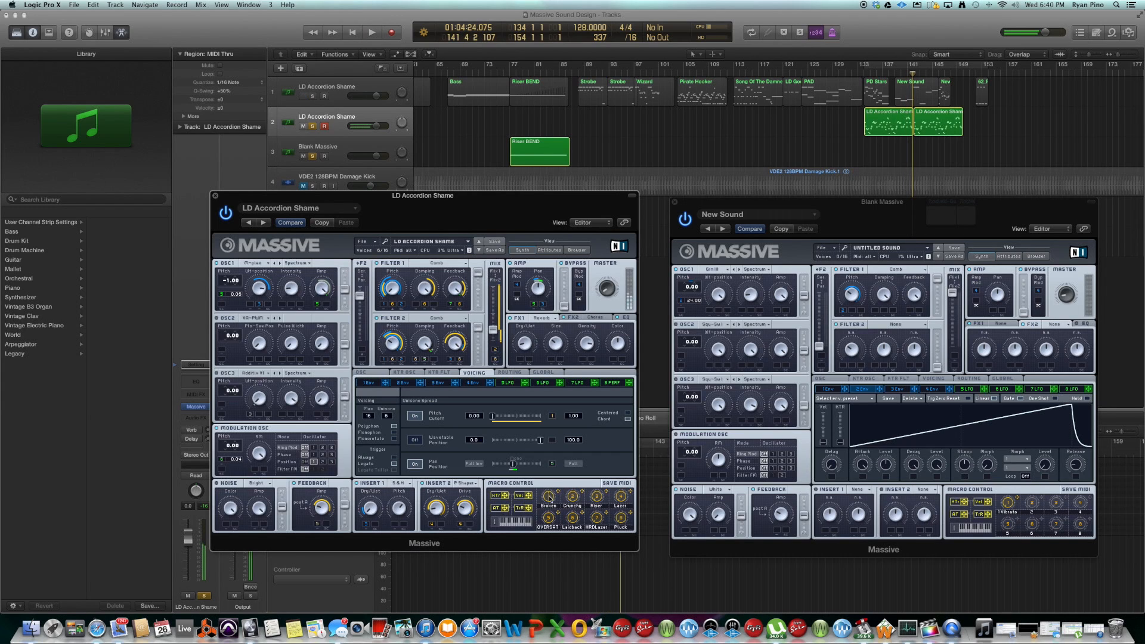
left_click(374, 32)
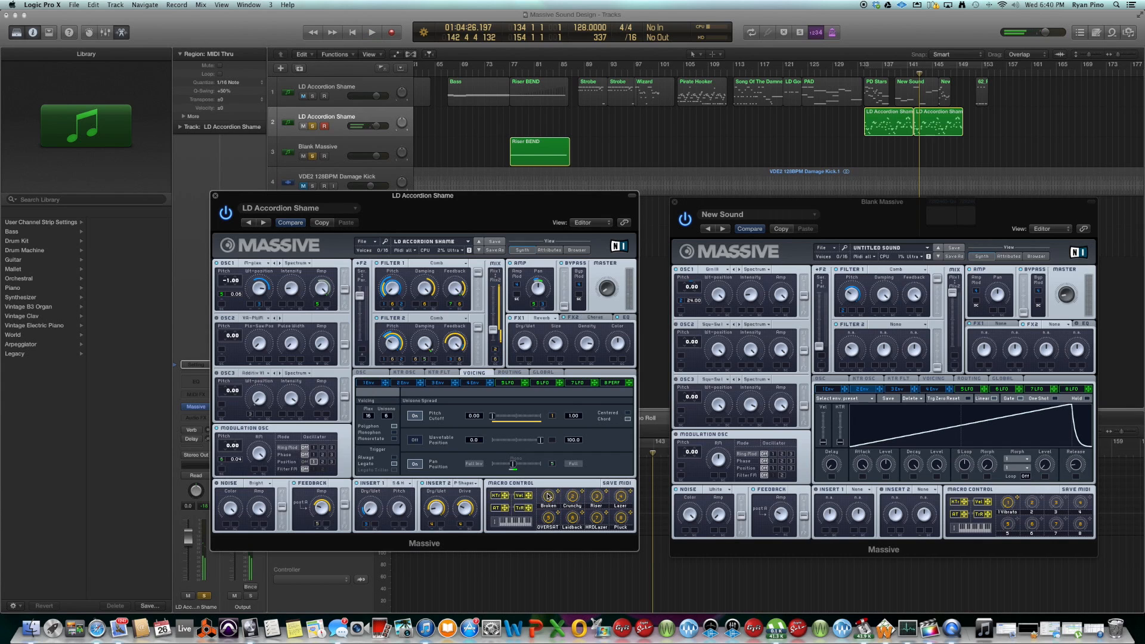
mouse_move(546, 456)
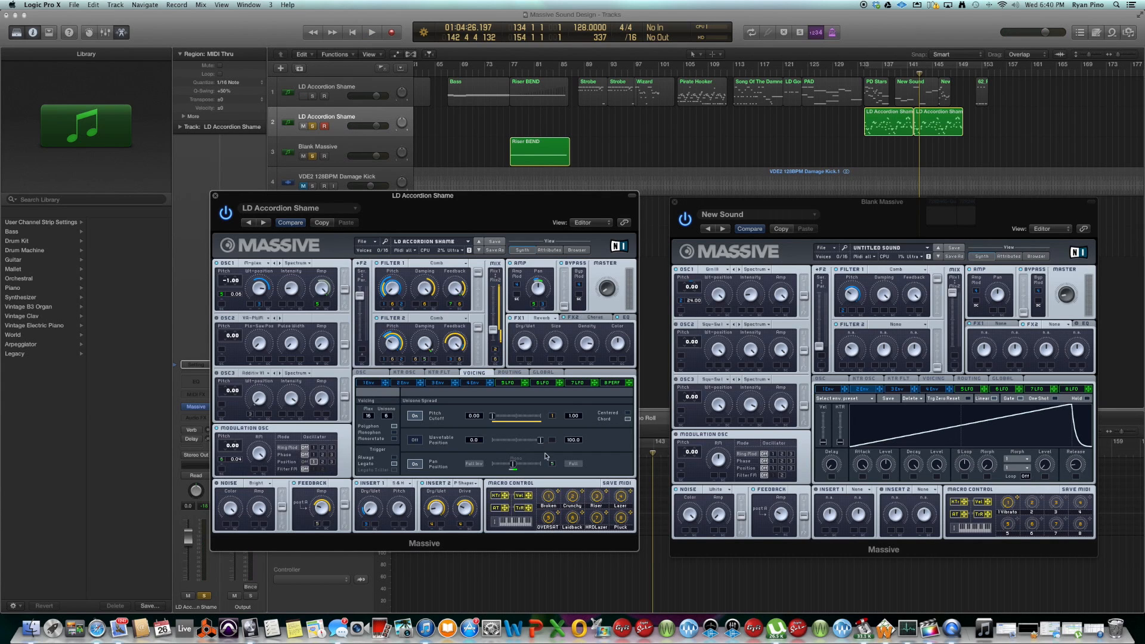
left_click(371, 32)
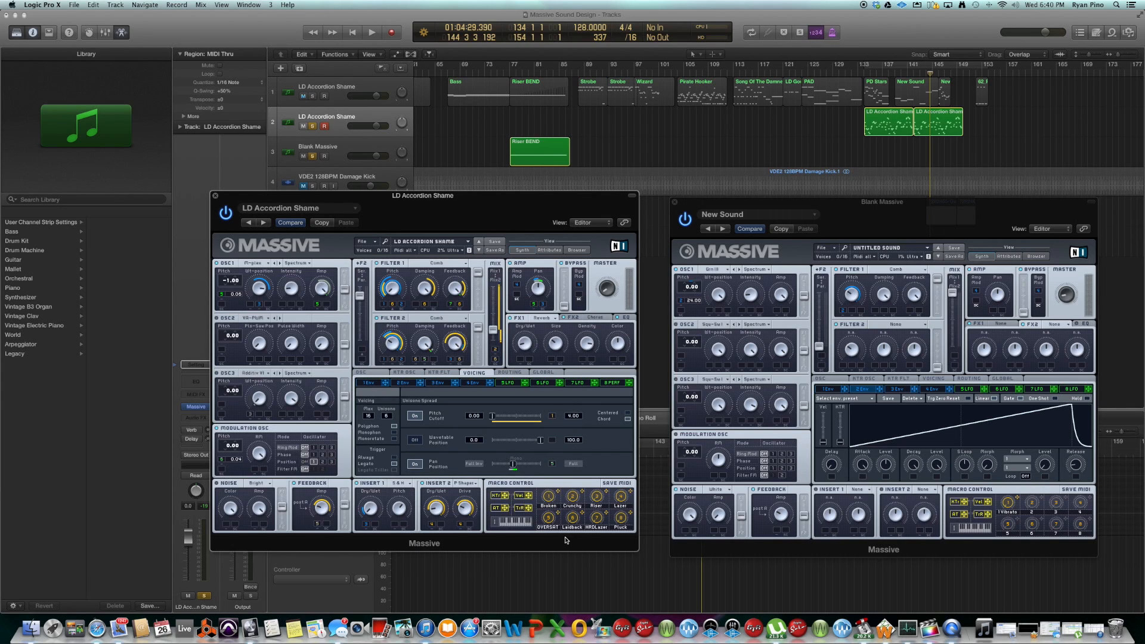
left_click(372, 31)
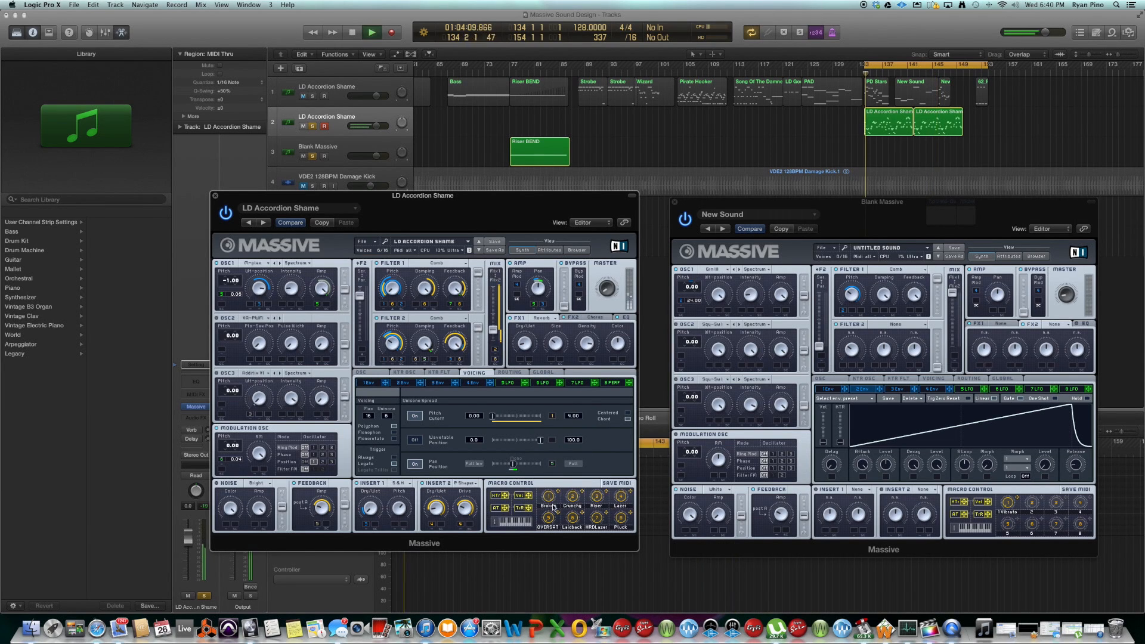
left_click(352, 32)
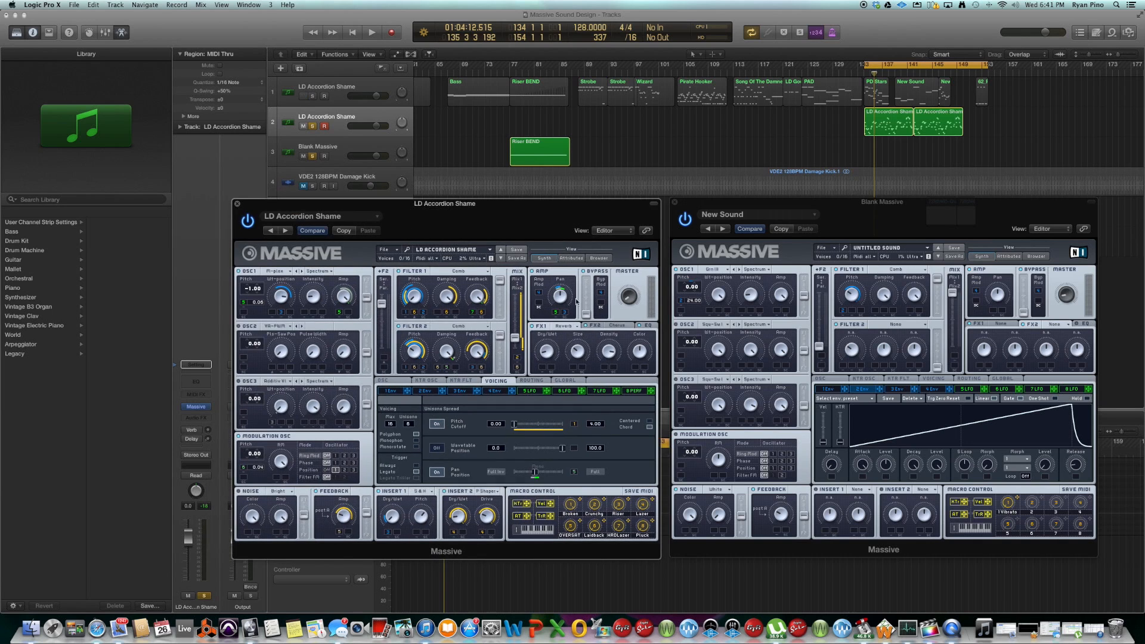
mouse_move(529, 223)
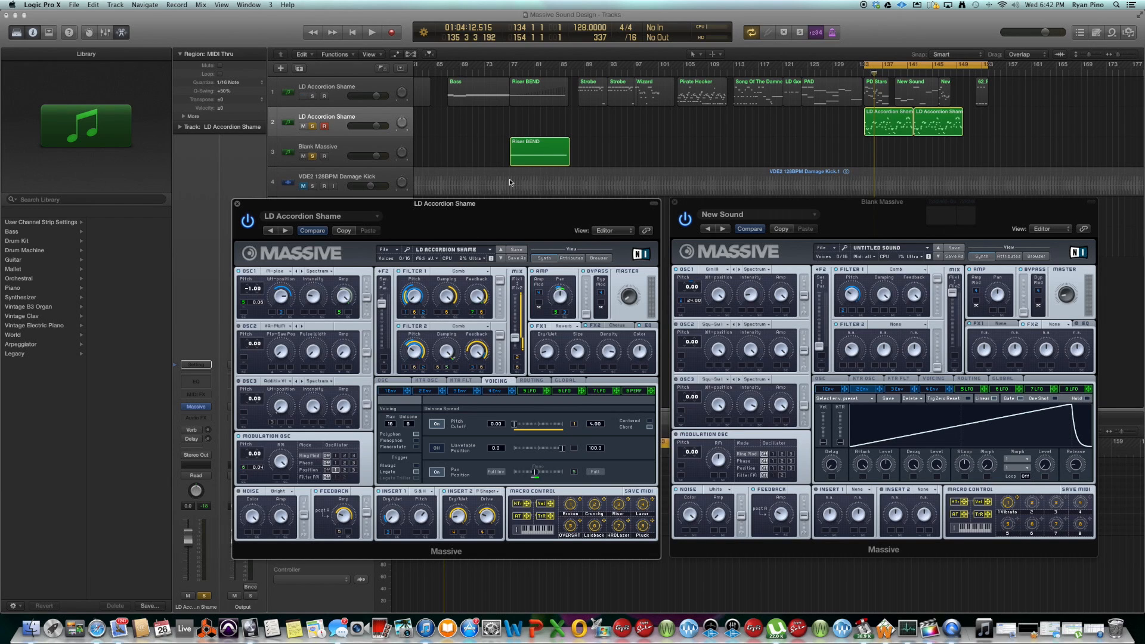
left_click(375, 32)
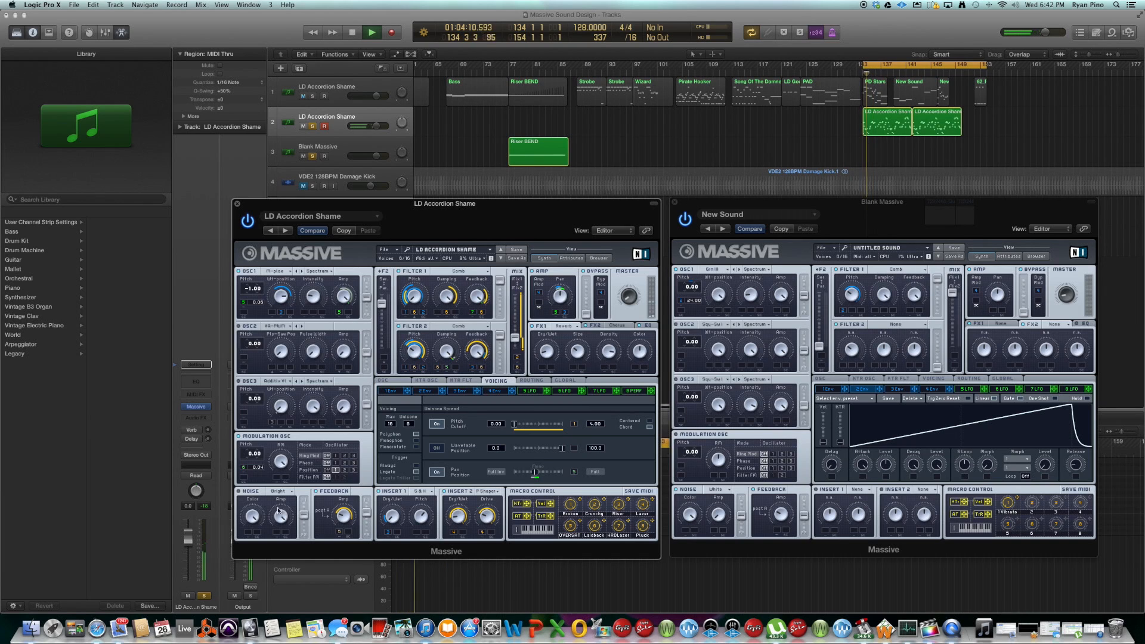